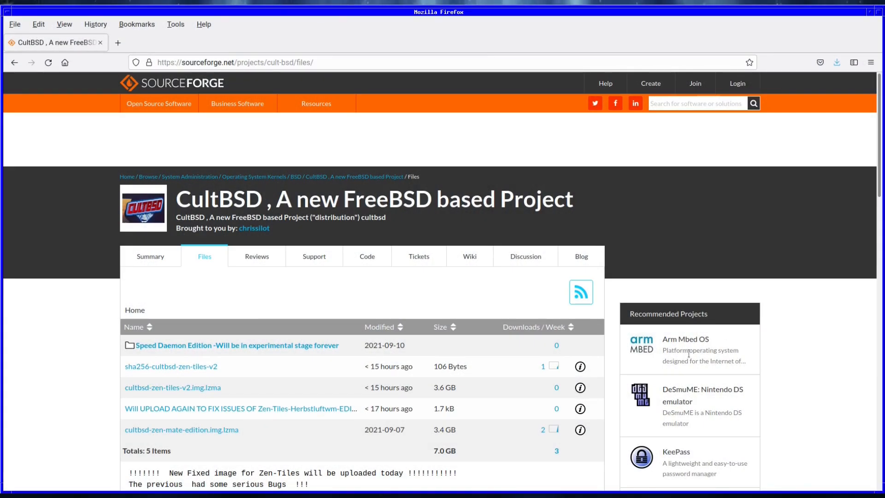
mouse_move(605, 322)
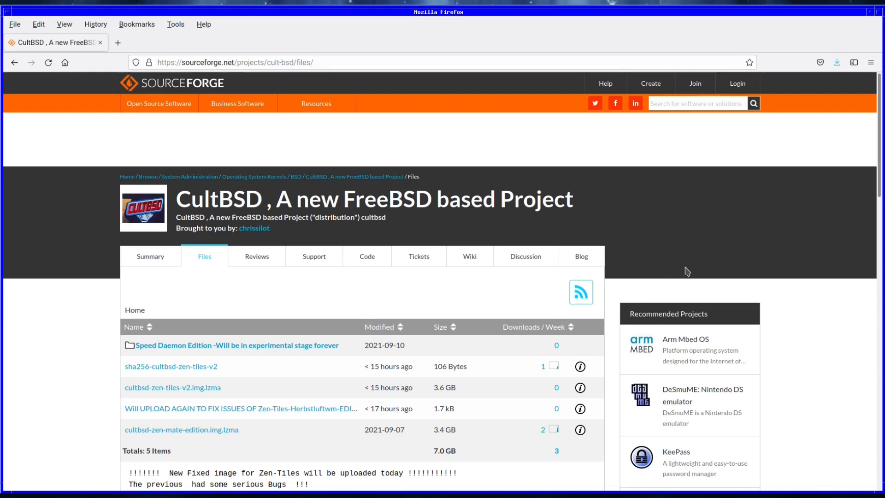
mouse_move(879, 97)
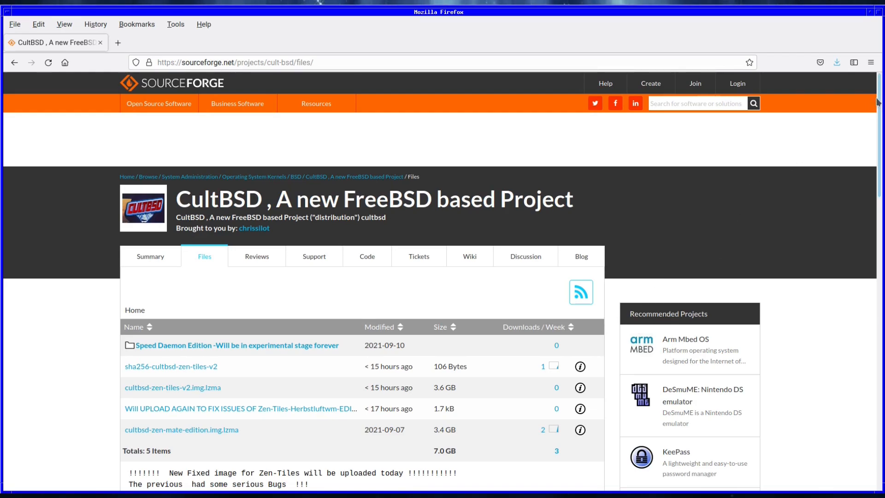
- Scroll through the welcome window's content, then close the welcome animation window
scroll("down", 3)
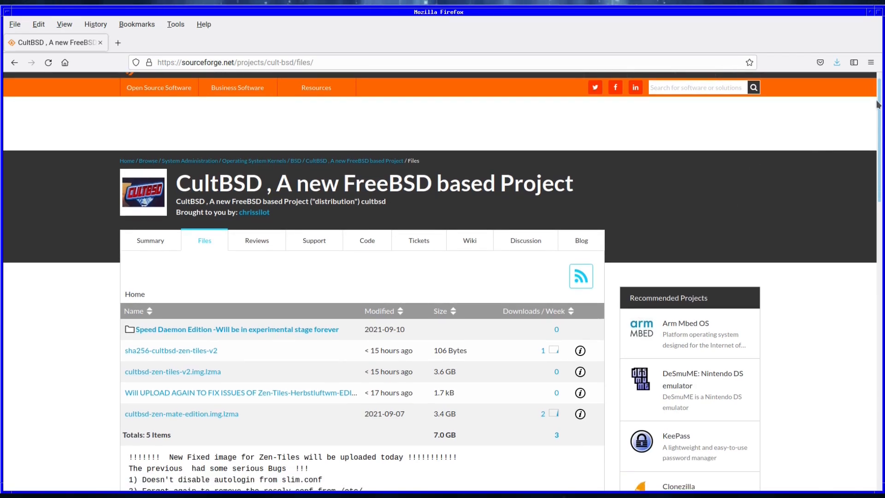
scroll("down", 3)
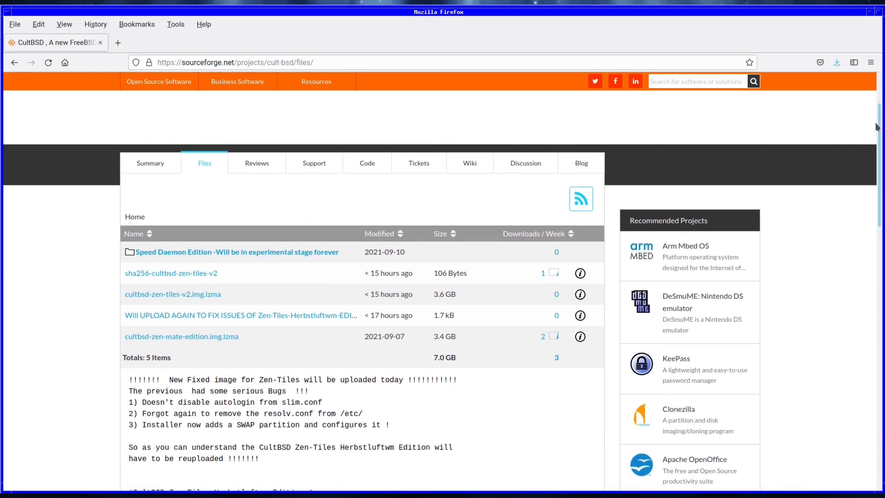
scroll("down", 3)
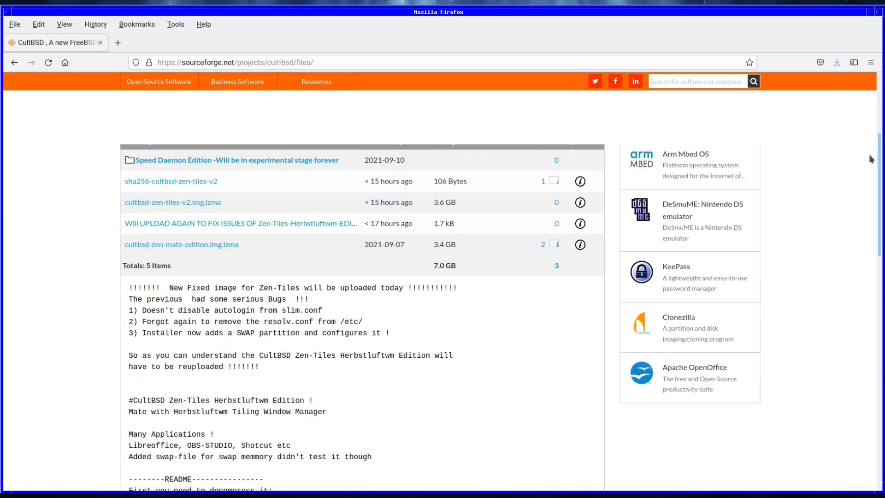
scroll("down", 3)
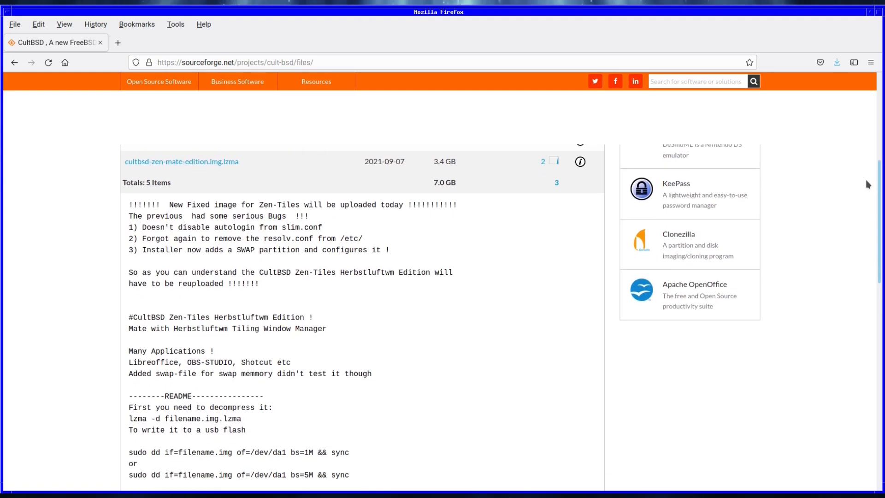
scroll("down", 3)
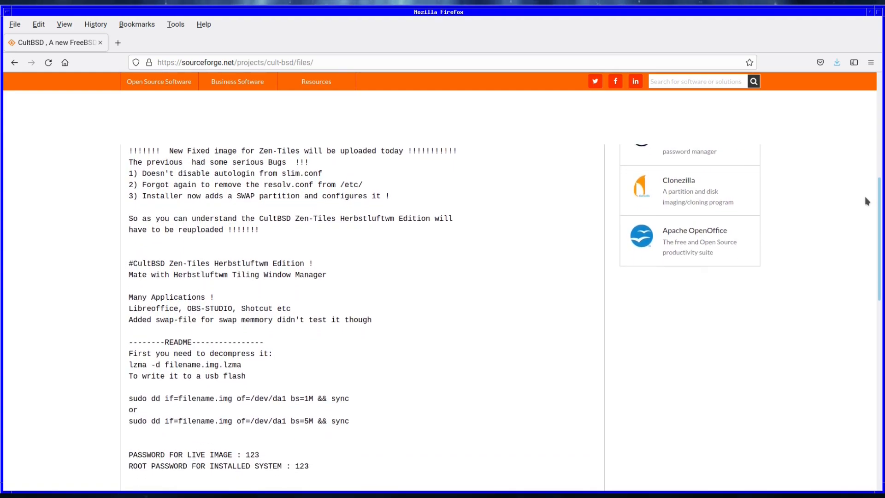
scroll("down", 3)
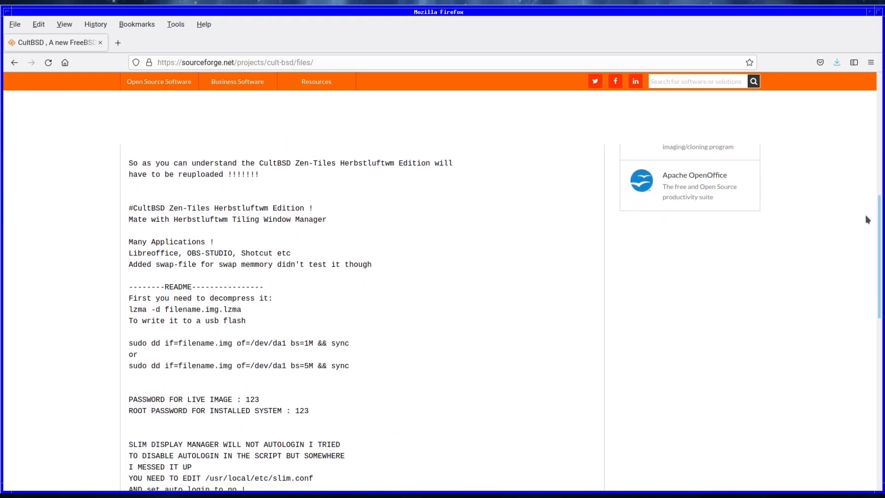
scroll("down", 3)
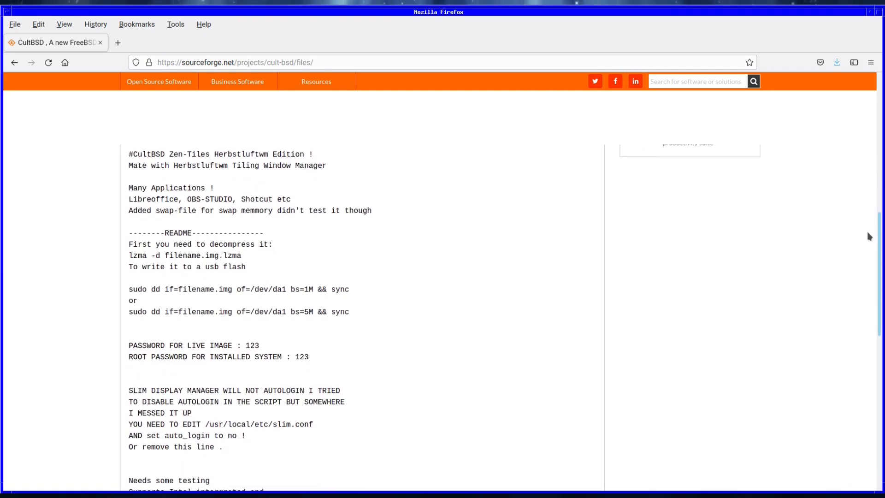
scroll("down", 3)
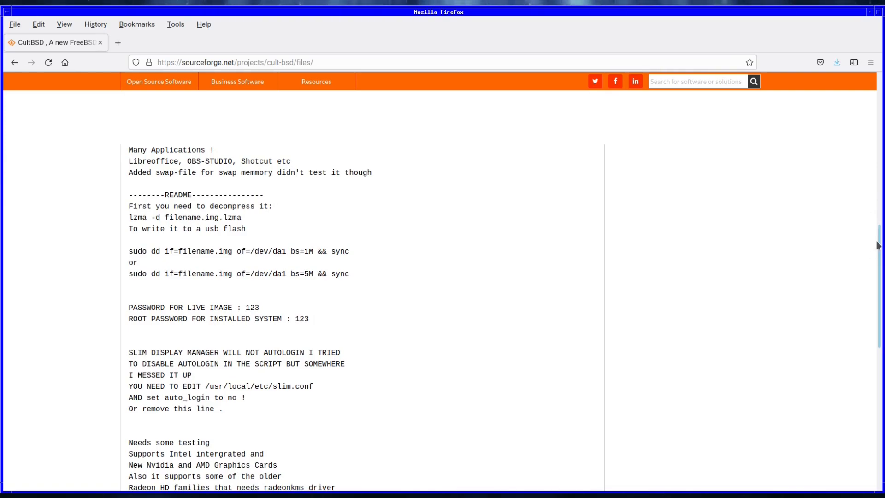
scroll("down", 3)
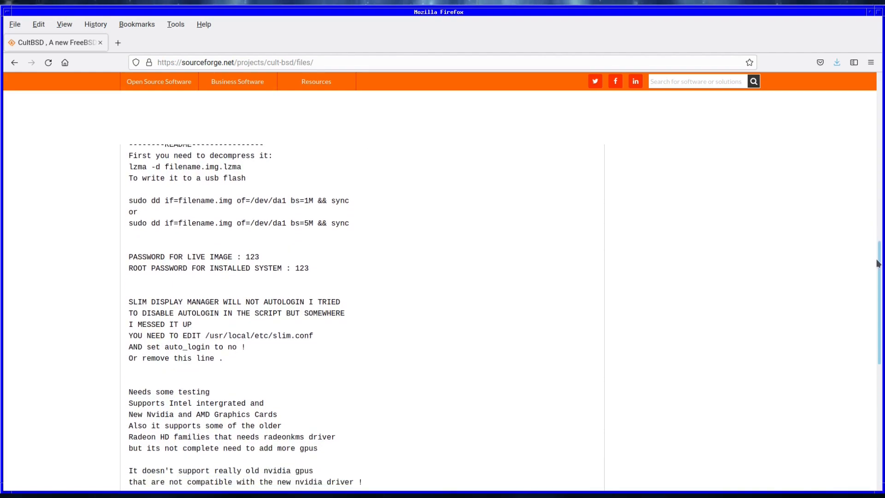
scroll("down", 3)
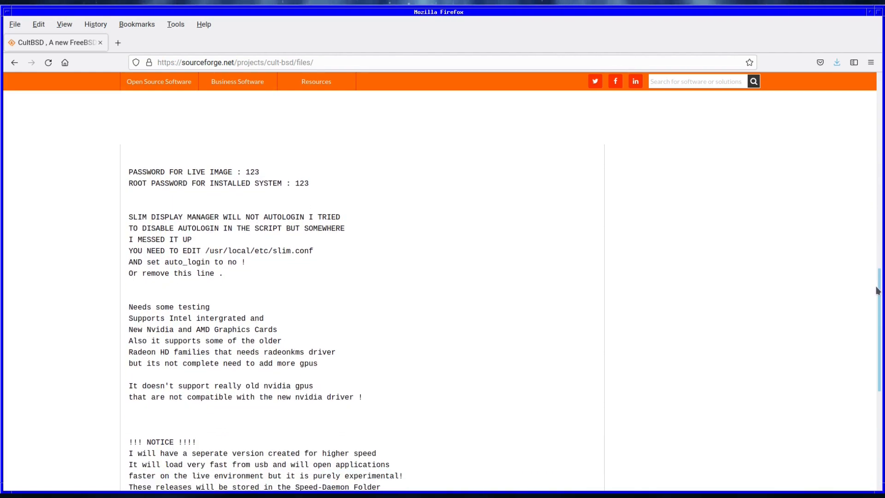
scroll("down", 3)
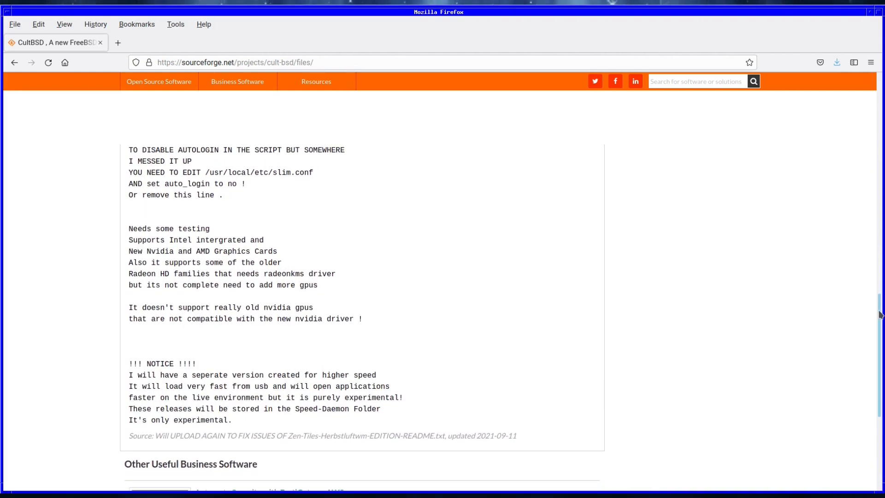
scroll("down", 3)
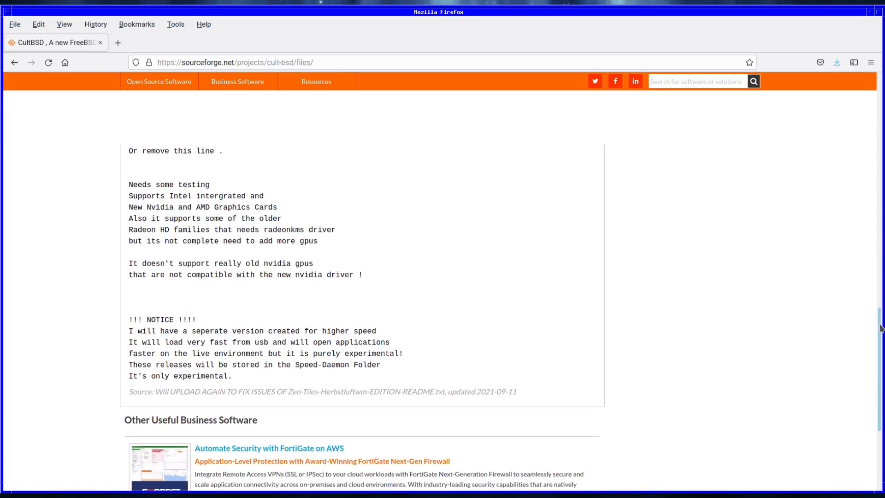
scroll("down", 3)
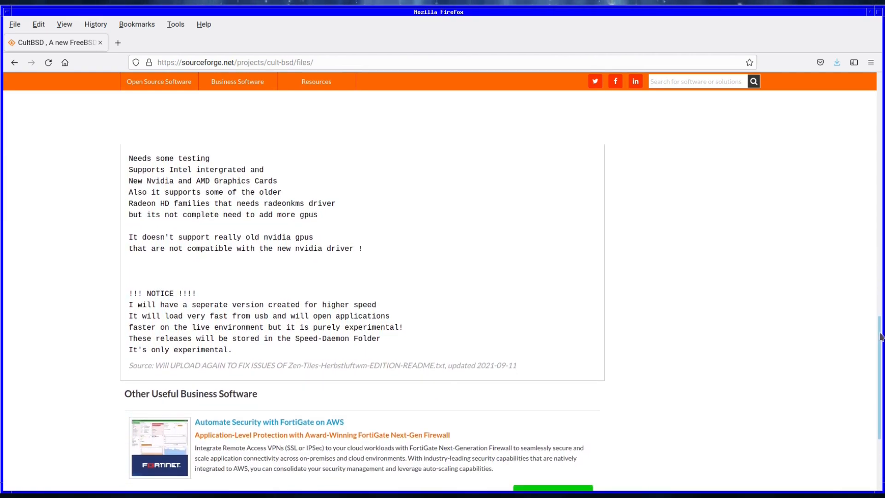
scroll("down", 3)
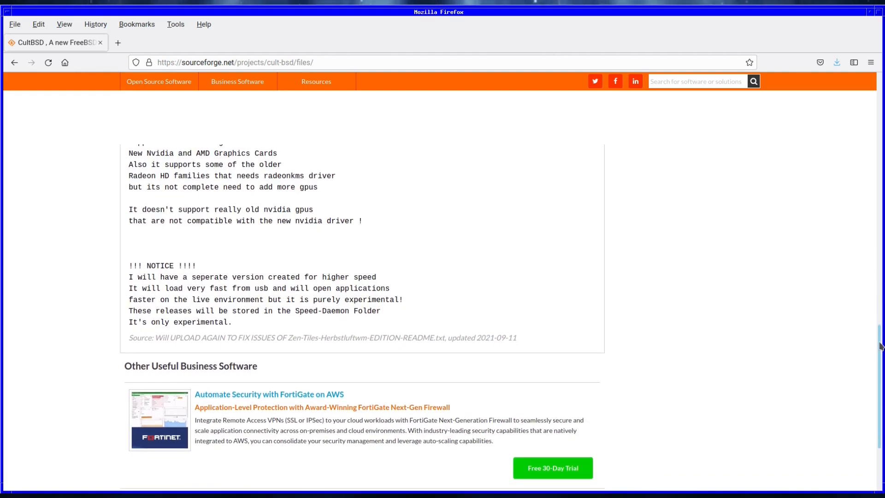
scroll("down", 3)
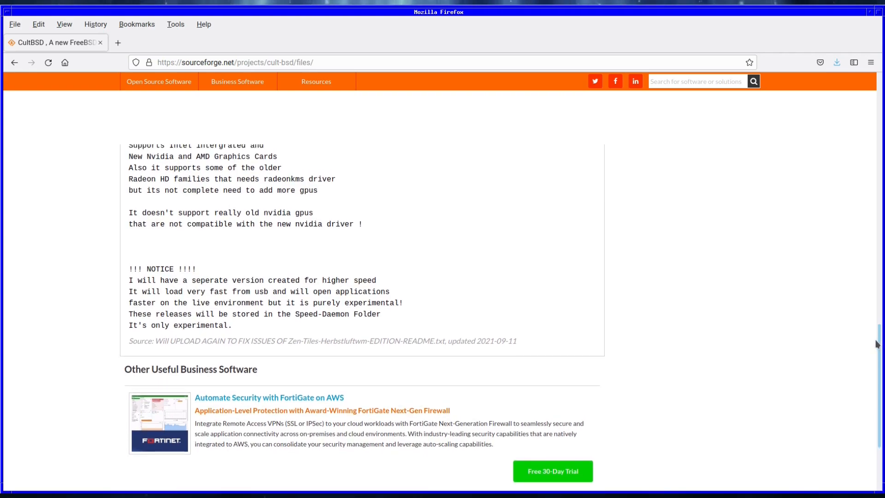
scroll("up", 3)
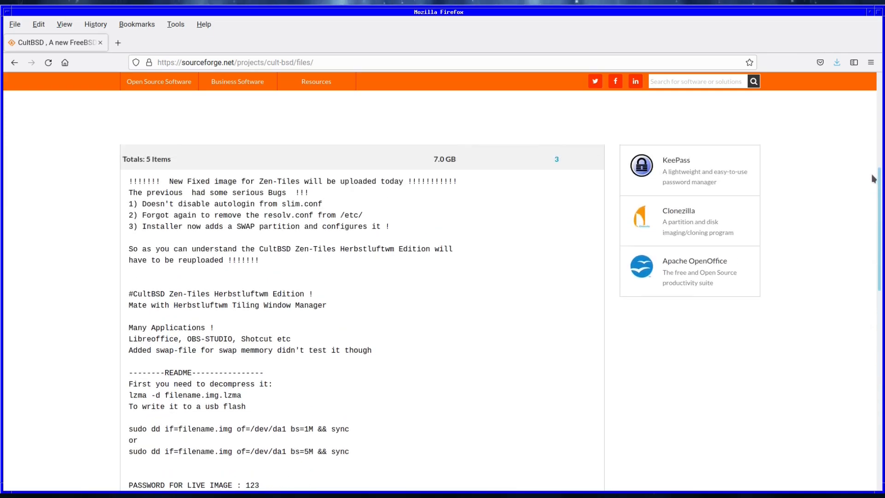
scroll("up", 3)
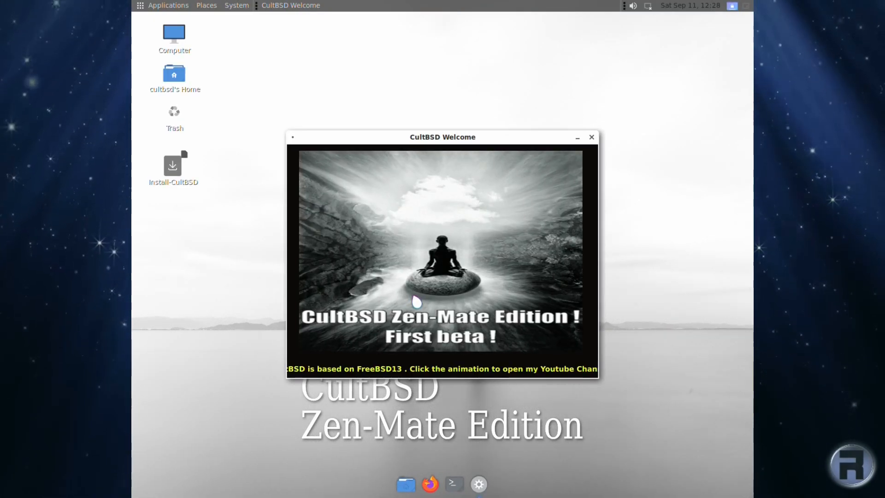
left_click(592, 137)
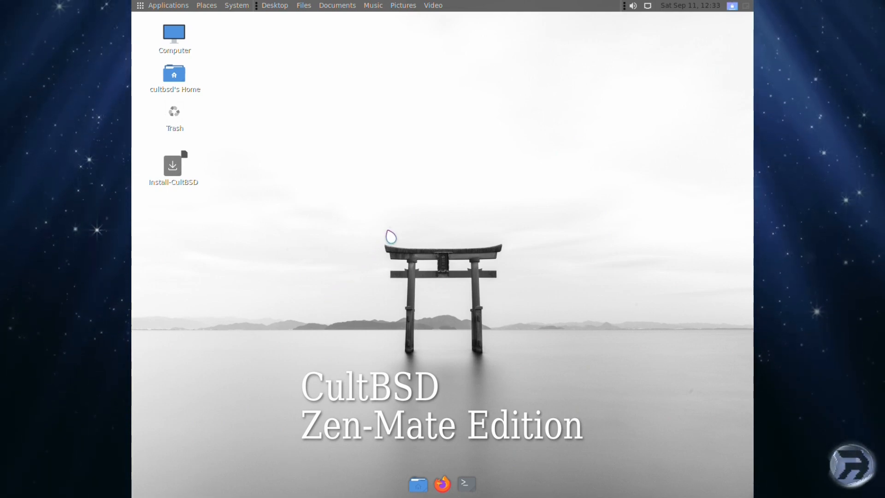
mouse_move(367, 247)
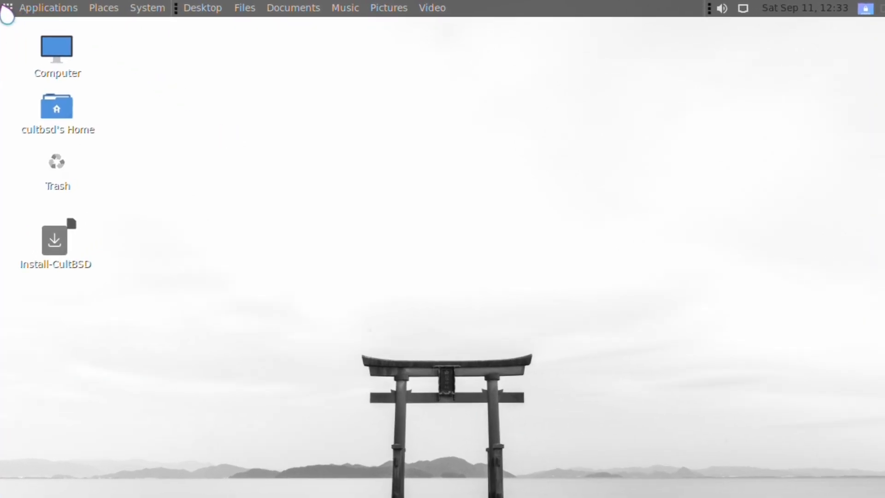
mouse_move(95, 19)
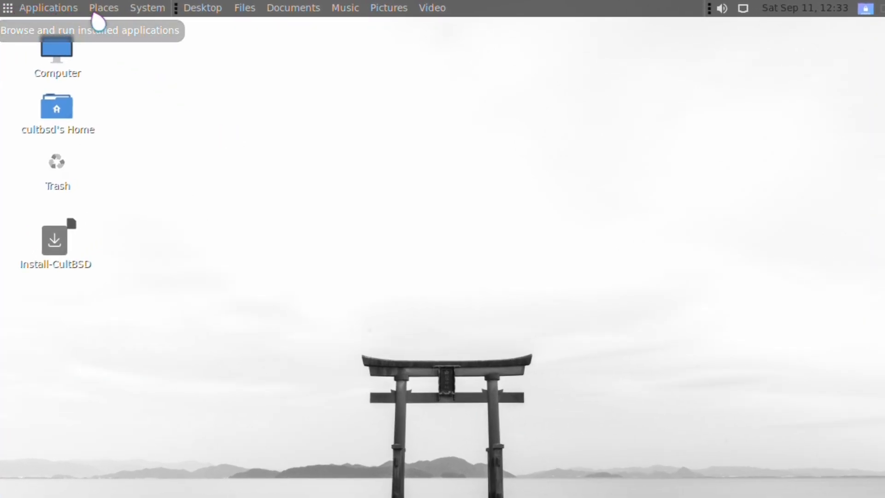
mouse_move(140, 18)
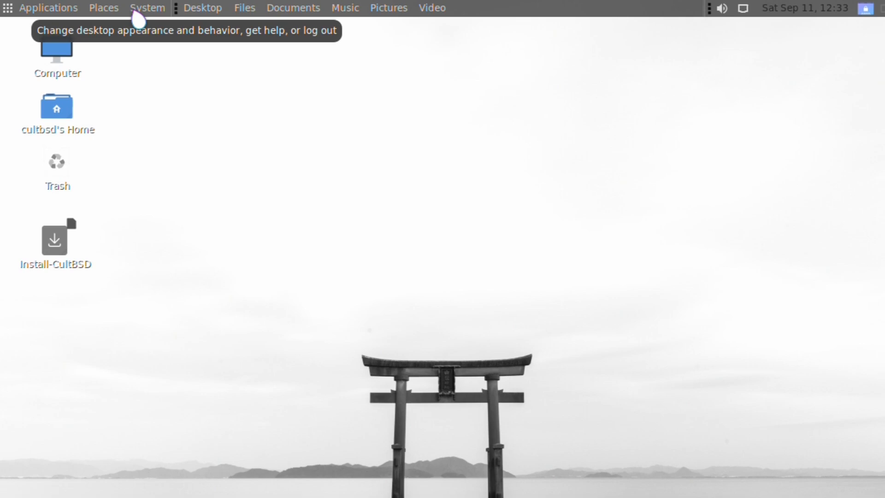
mouse_move(194, 39)
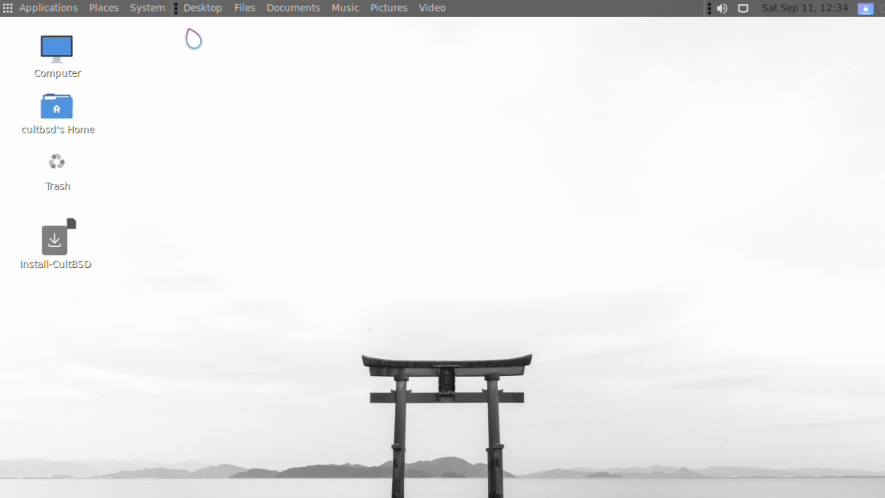
mouse_move(234, 20)
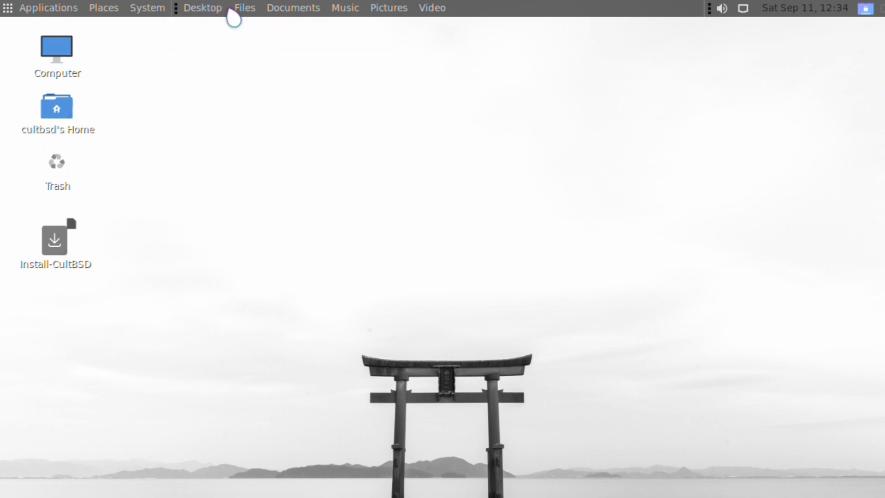
mouse_move(324, 18)
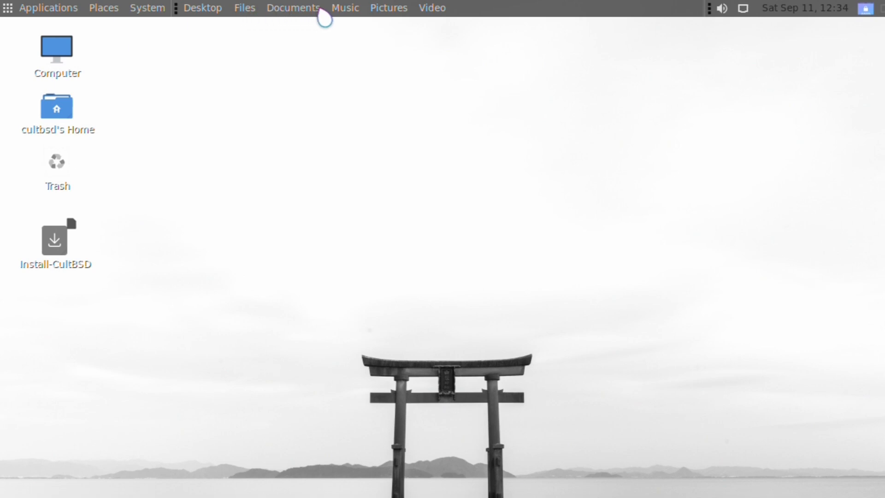
mouse_move(495, 135)
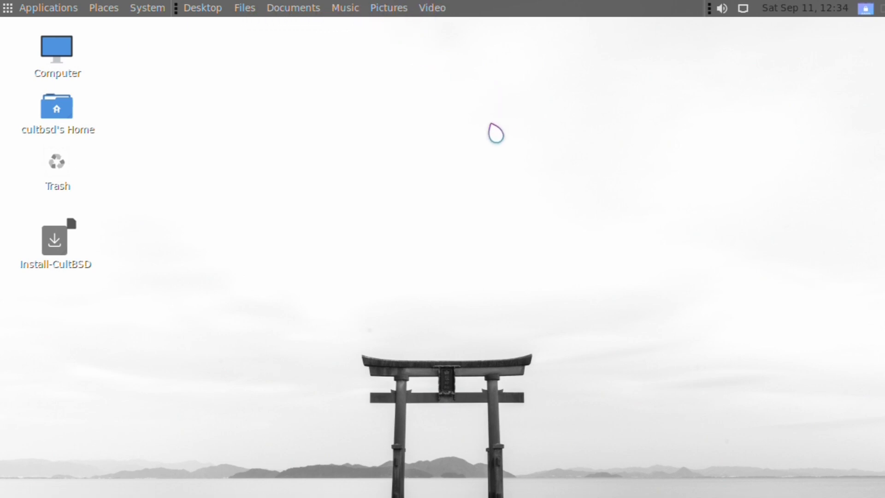
mouse_move(782, 105)
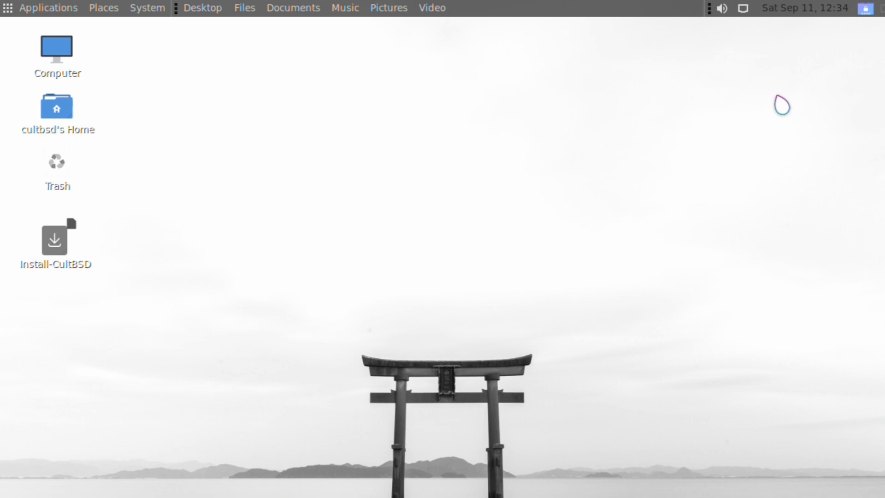
mouse_move(793, 16)
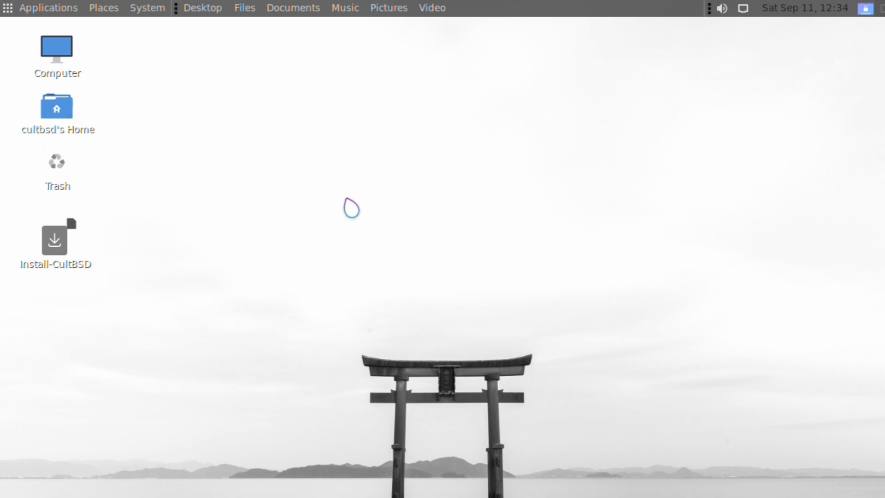
mouse_move(36, 19)
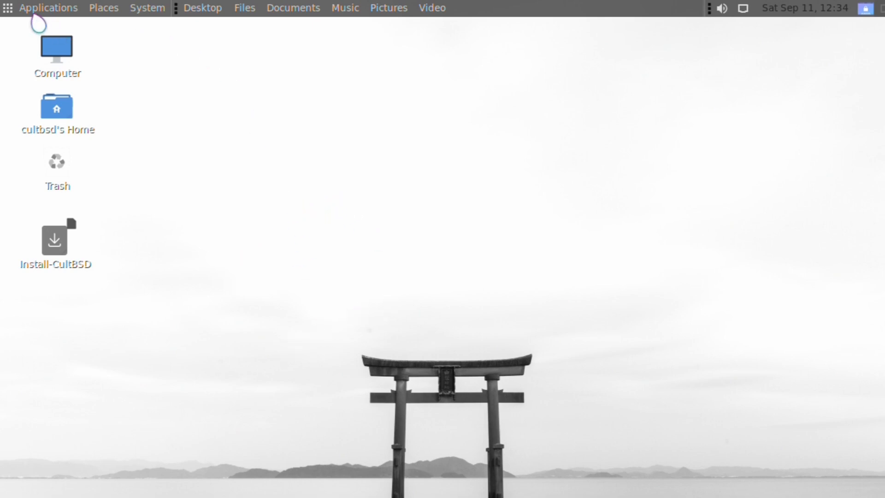
- Browse the Applications, Places and System menus from the top panel
left_click(49, 7)
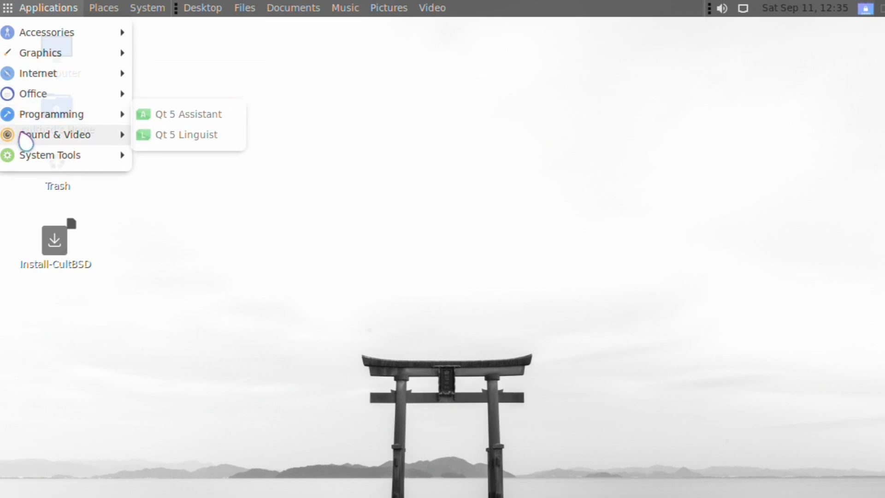
mouse_move(55, 135)
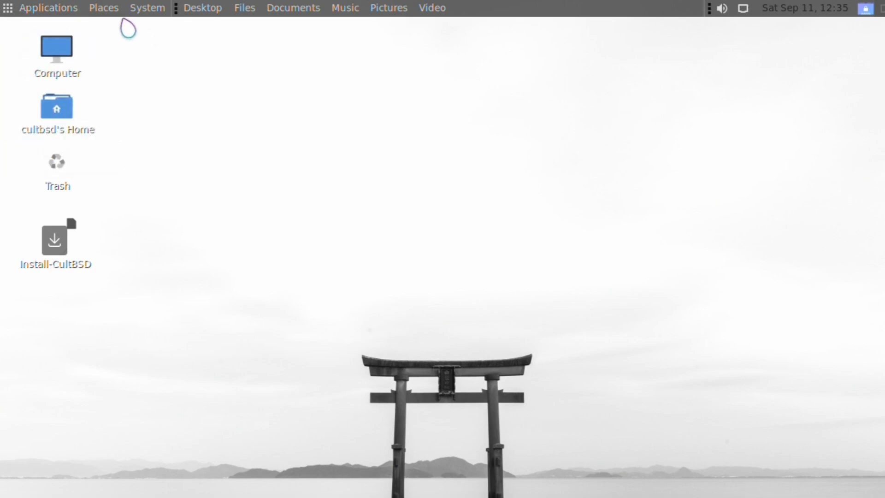
left_click(104, 7)
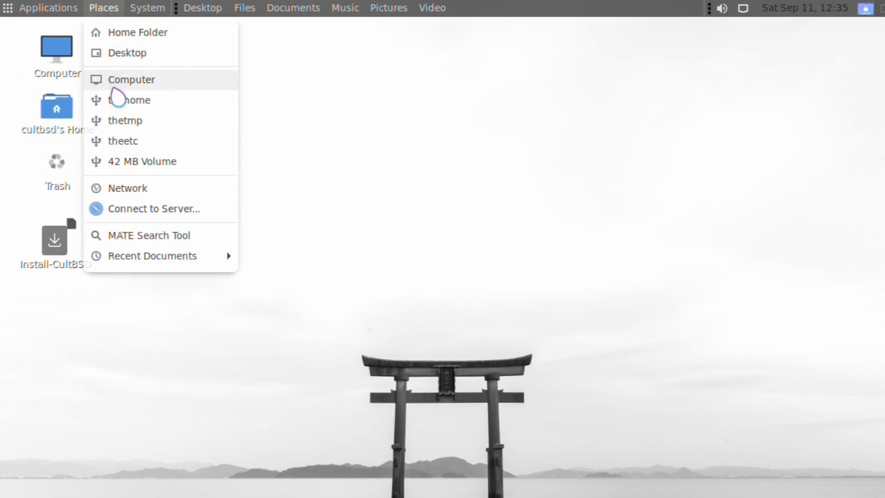
mouse_move(152, 102)
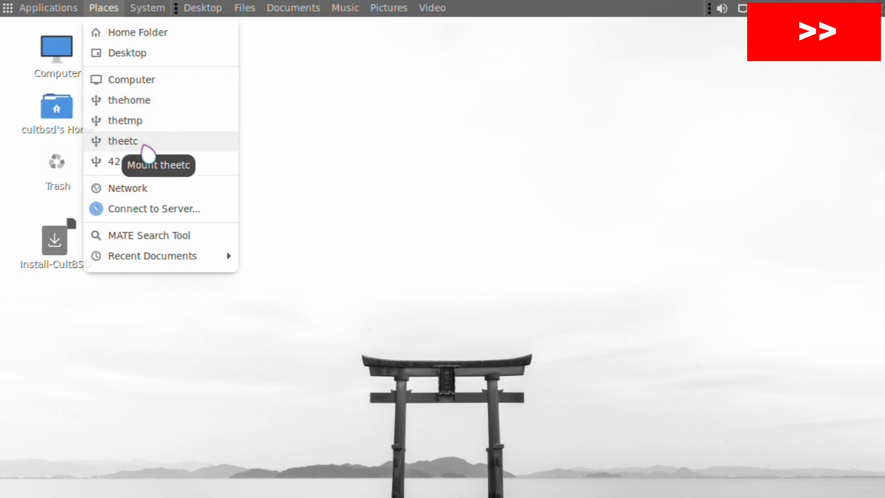
mouse_move(152, 256)
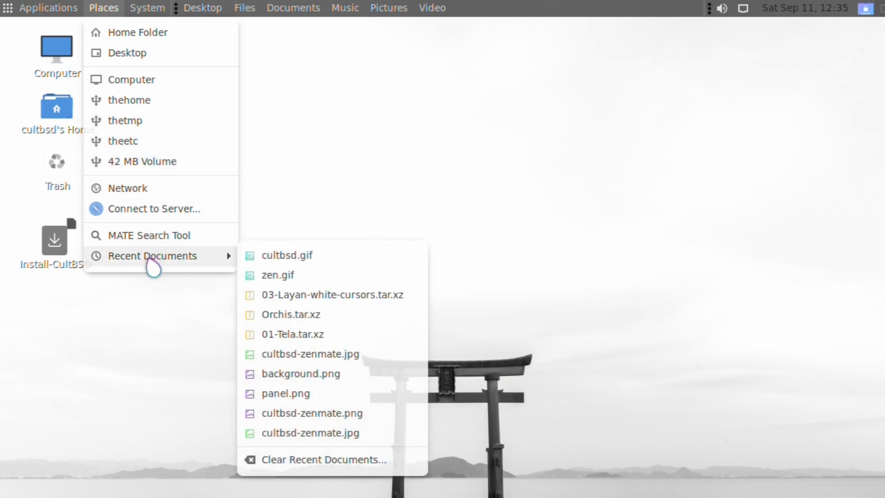
mouse_move(158, 268)
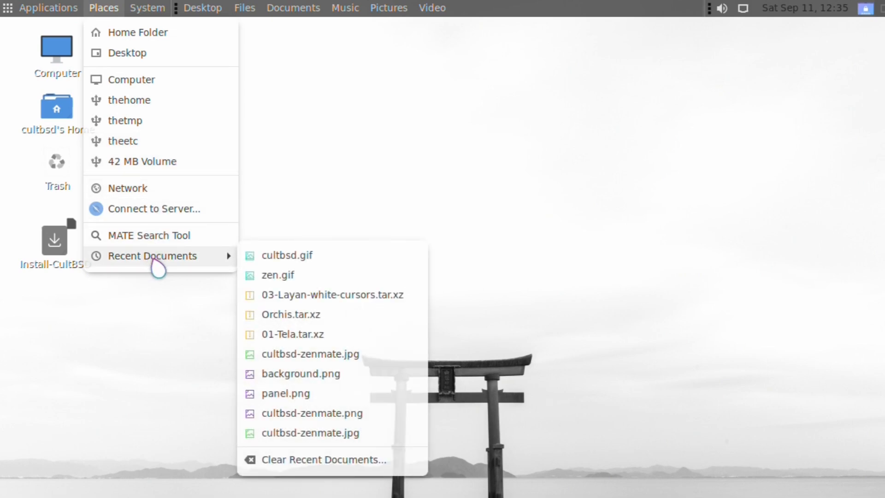
mouse_move(345, 229)
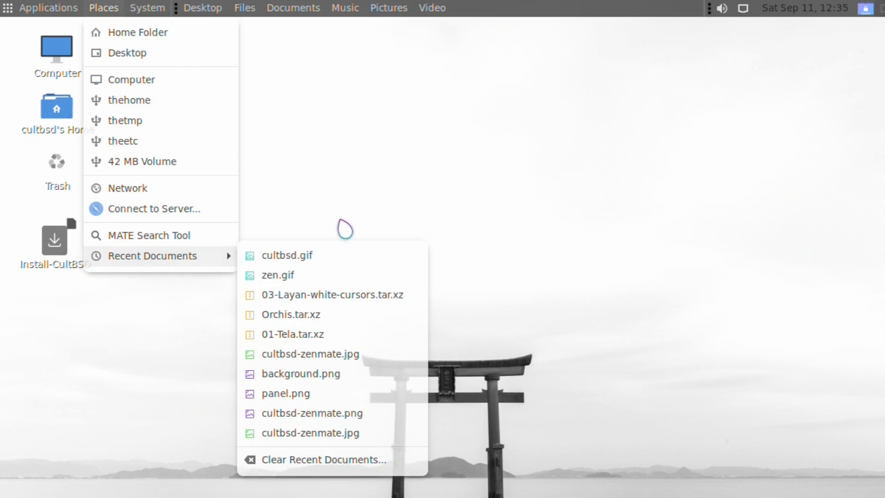
left_click(146, 7)
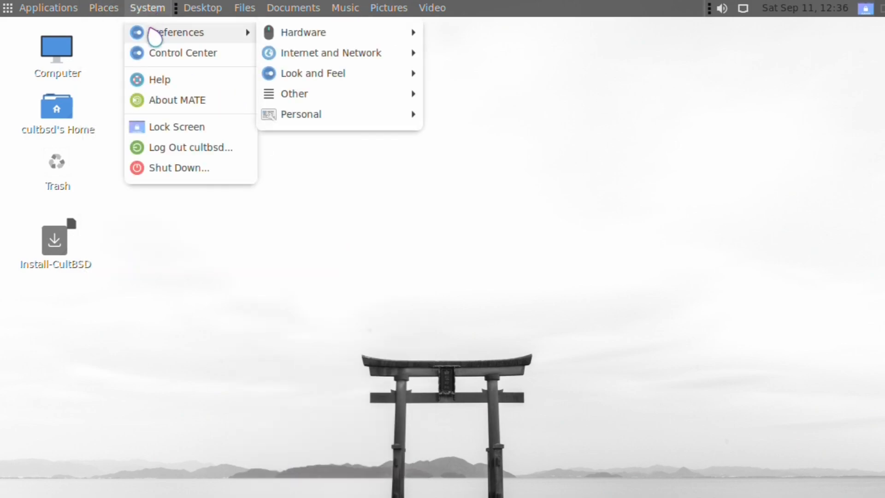
mouse_move(158, 60)
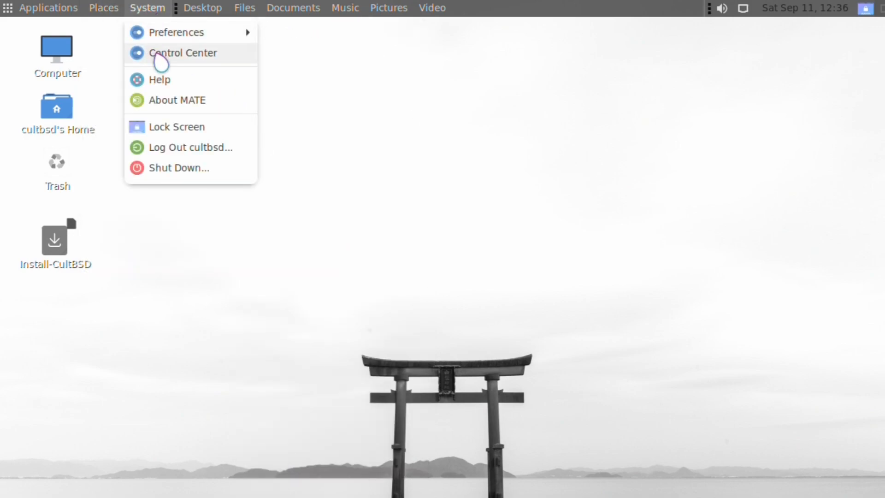
mouse_move(160, 181)
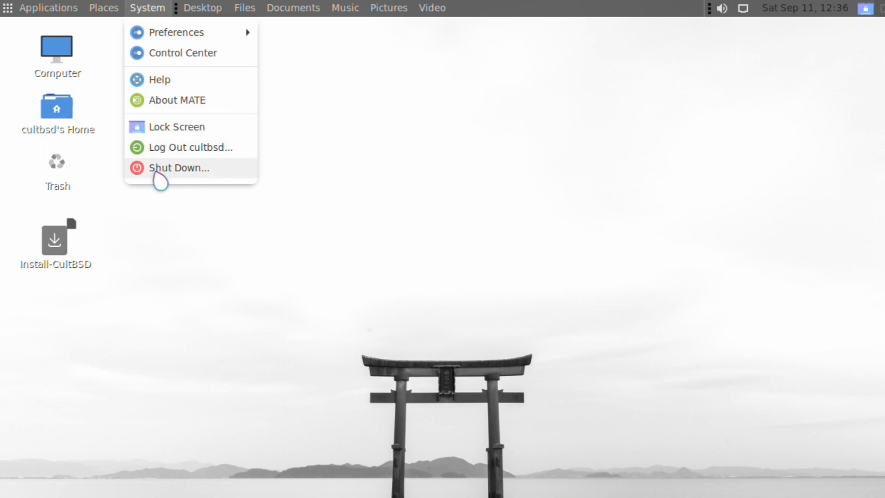
- Show the About MATE dialog reporting MATE version 1.24.1
left_click(177, 100)
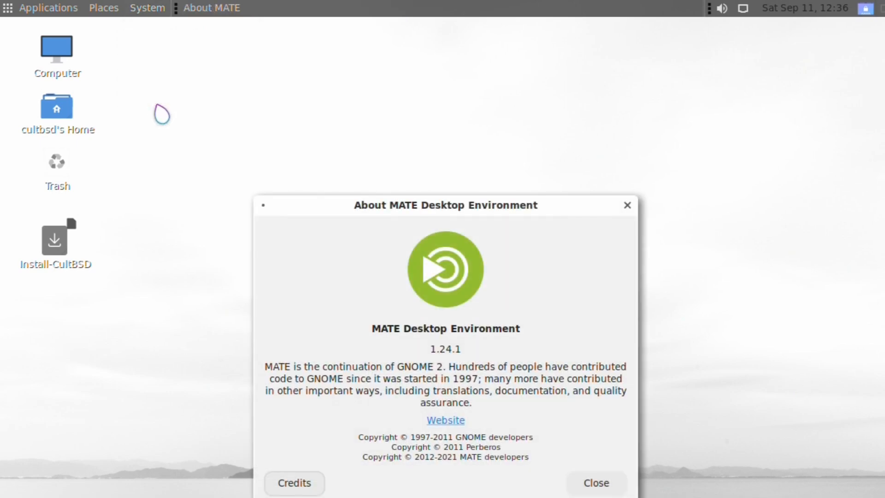
mouse_move(640, 216)
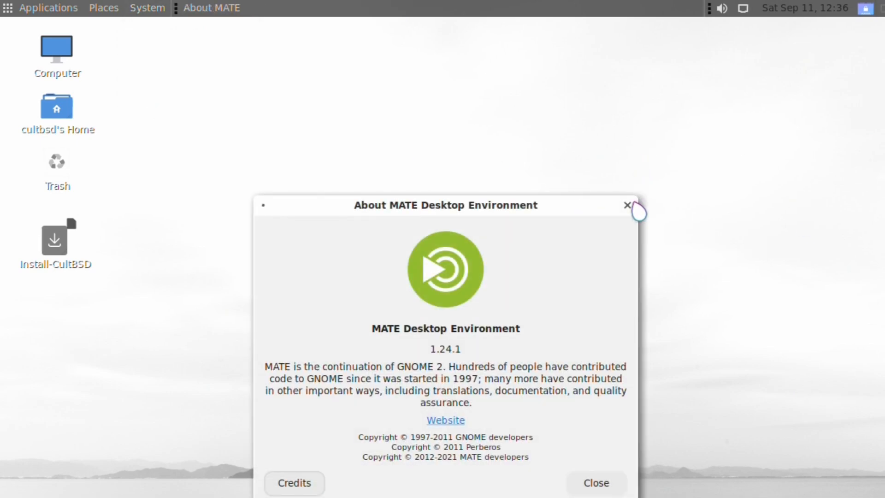
mouse_move(637, 214)
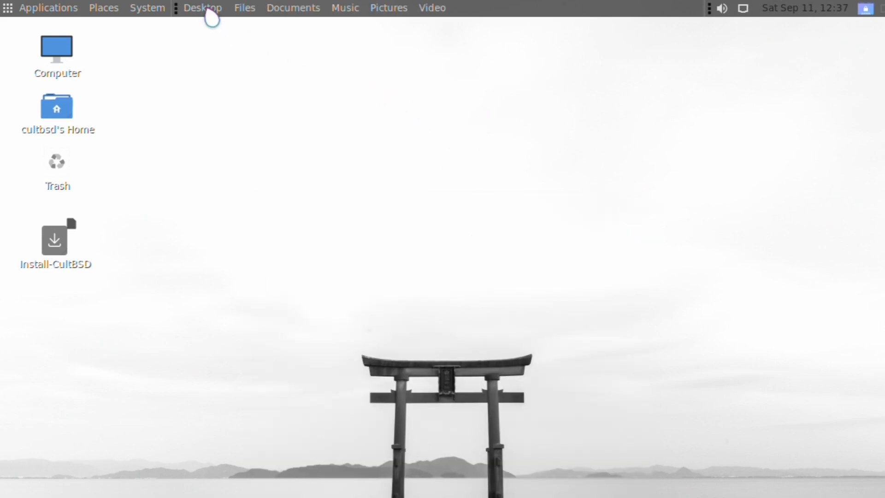
- Bring up Appearance Preferences from Desktop Settings and look through the theme list
left_click(202, 8)
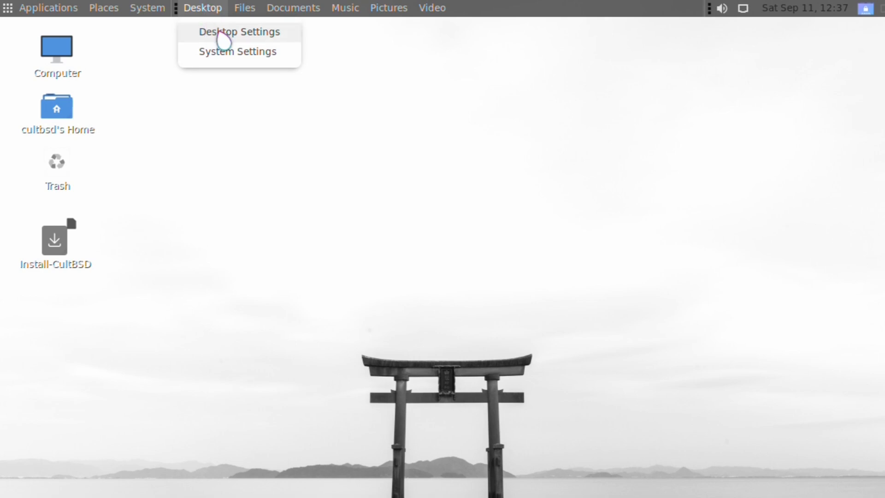
left_click(240, 32)
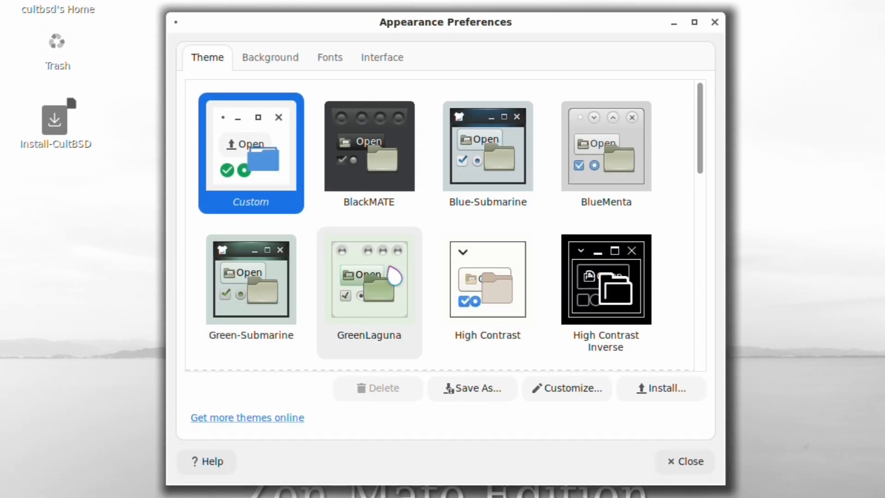
scroll("down", 3)
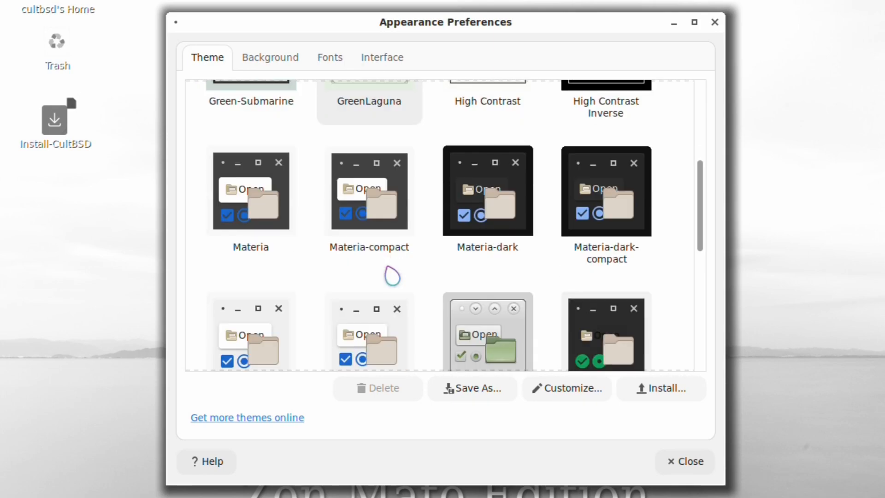
scroll("down", 3)
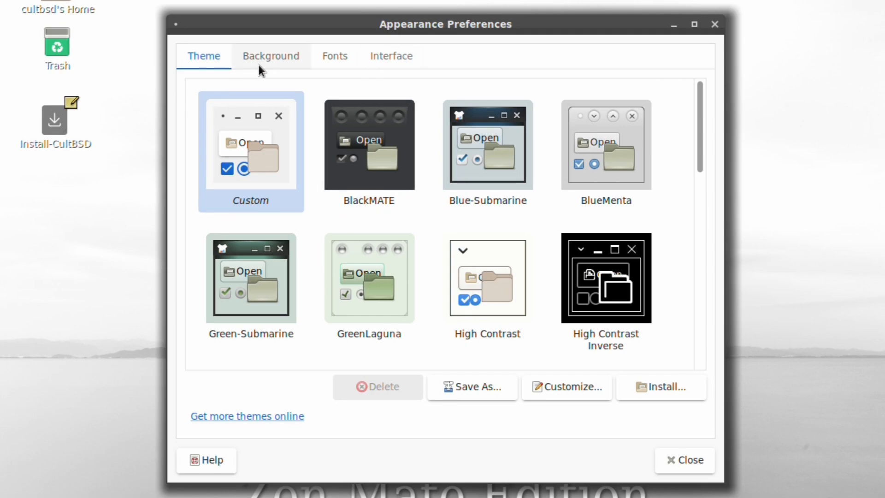
- Review the Background wallpapers, Fonts and Interface icon options, then close the preferences
left_click(271, 55)
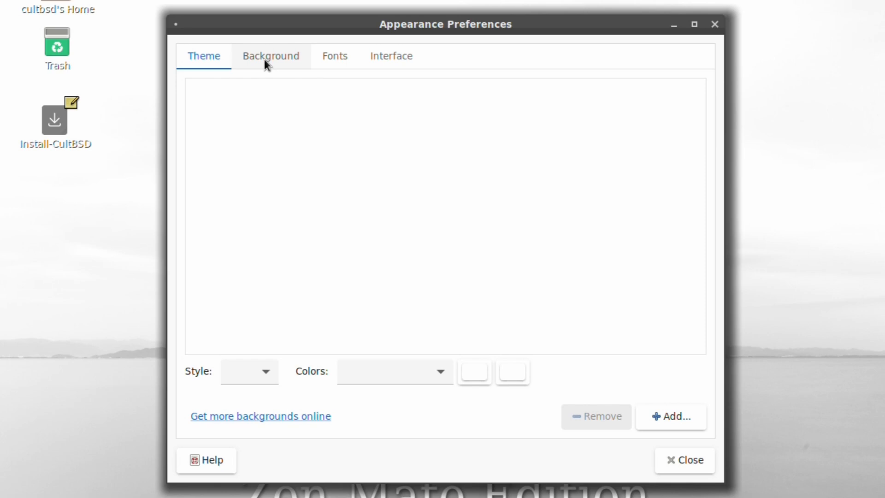
left_click(271, 55)
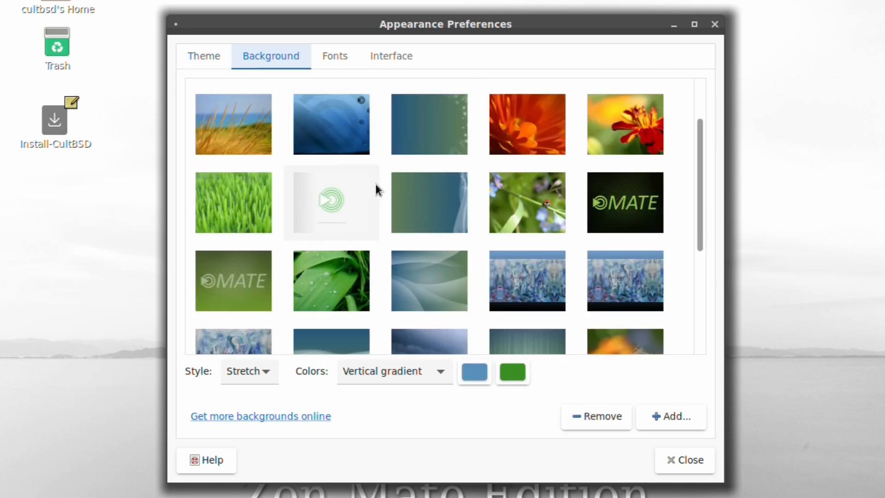
scroll("down", 3)
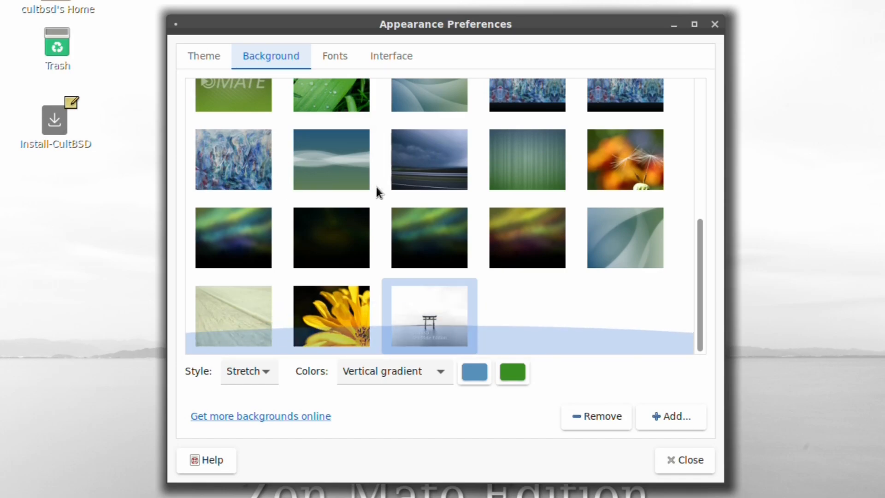
left_click(334, 56)
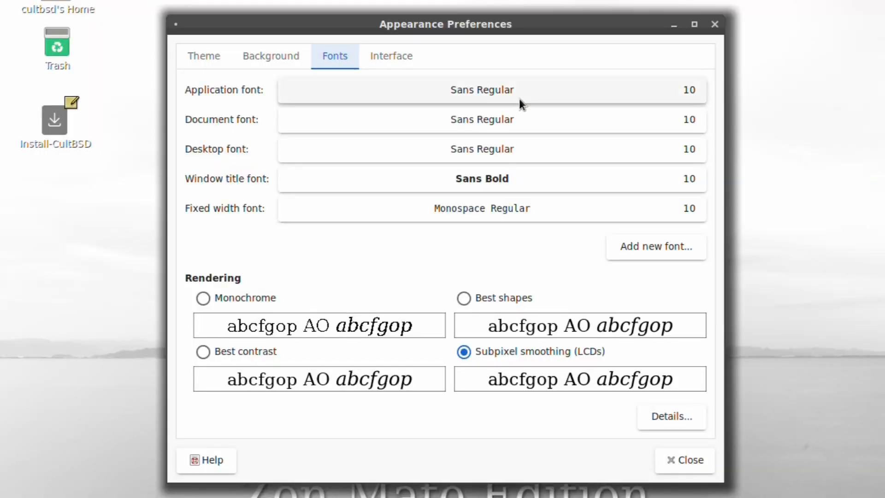
mouse_move(486, 284)
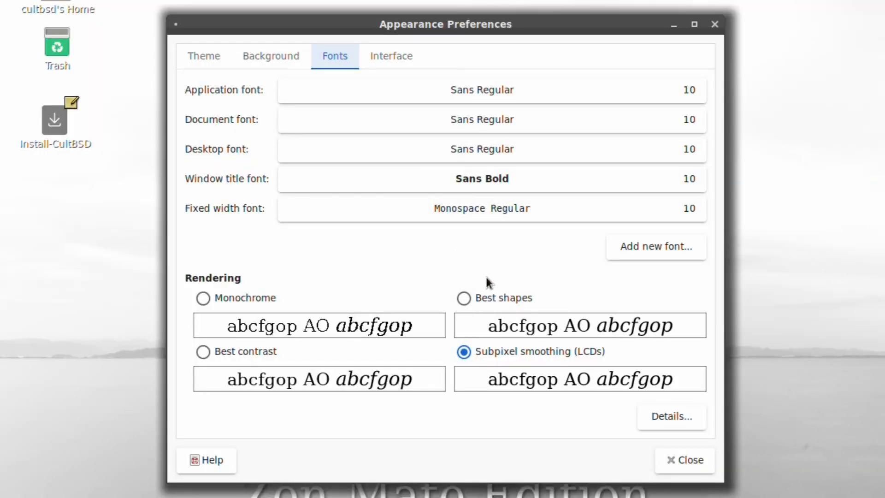
left_click(391, 56)
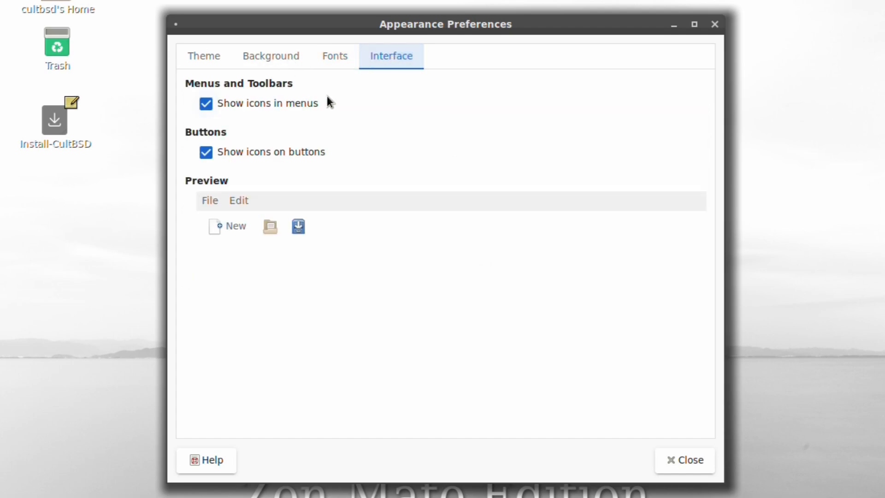
left_click(684, 473)
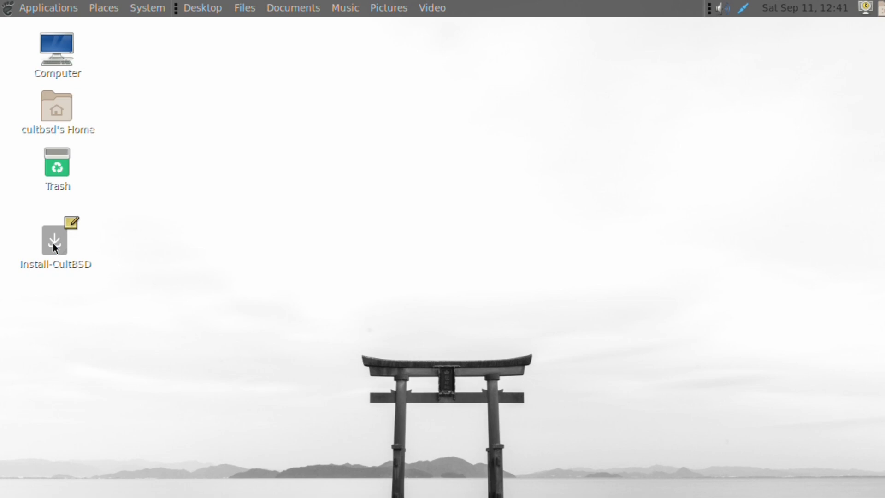
- Launch Install-CultBSD, maximize its terminal, select disk ada0 and answer y to proceed
double_click(54, 240)
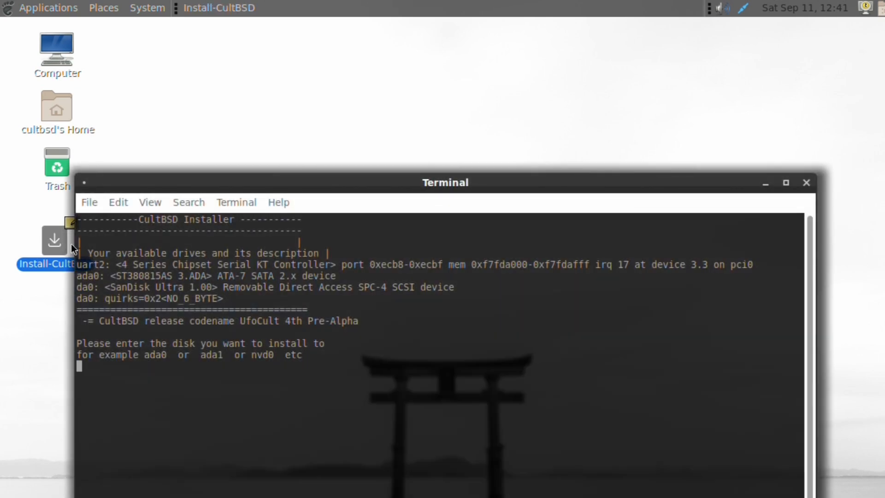
left_click_drag(446, 181, 482, 90)
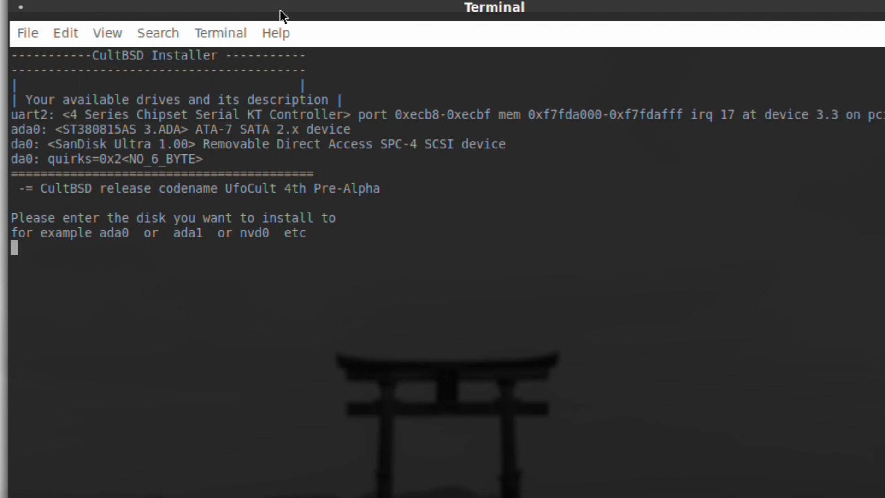
type("ada0")
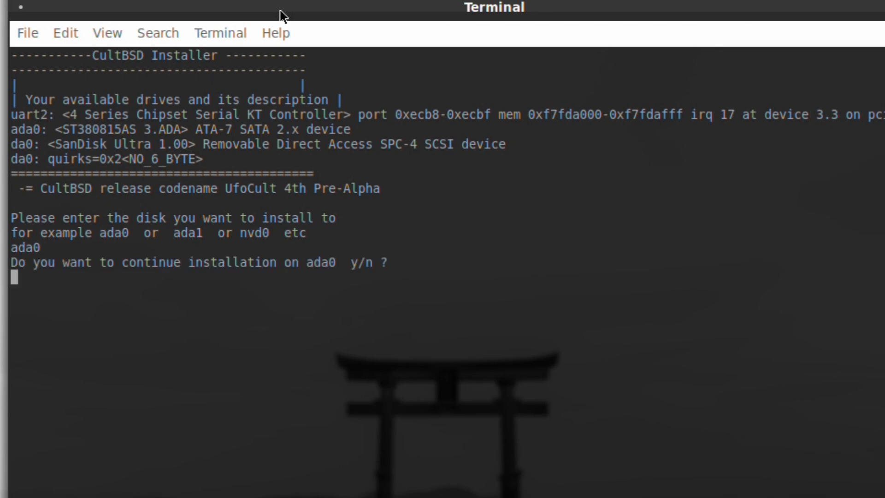
type("y")
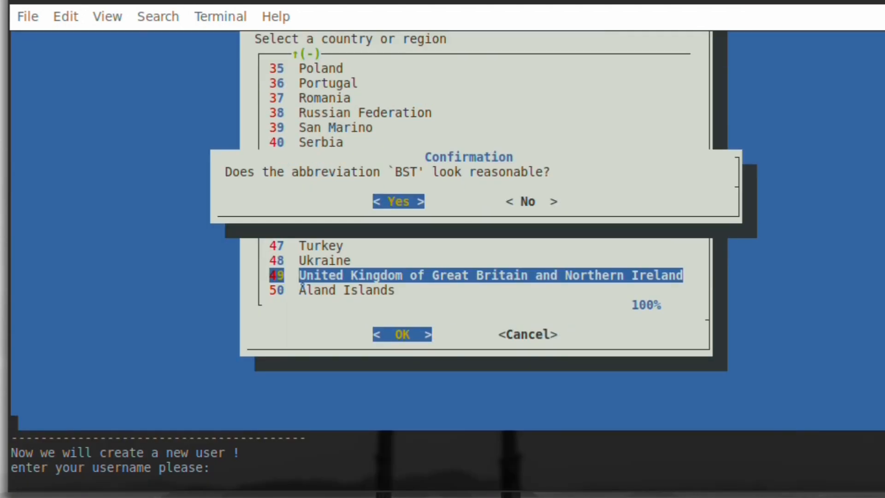
- Enter the username 'robonuggie' at the installer's new-user prompt
type("robonuggie")
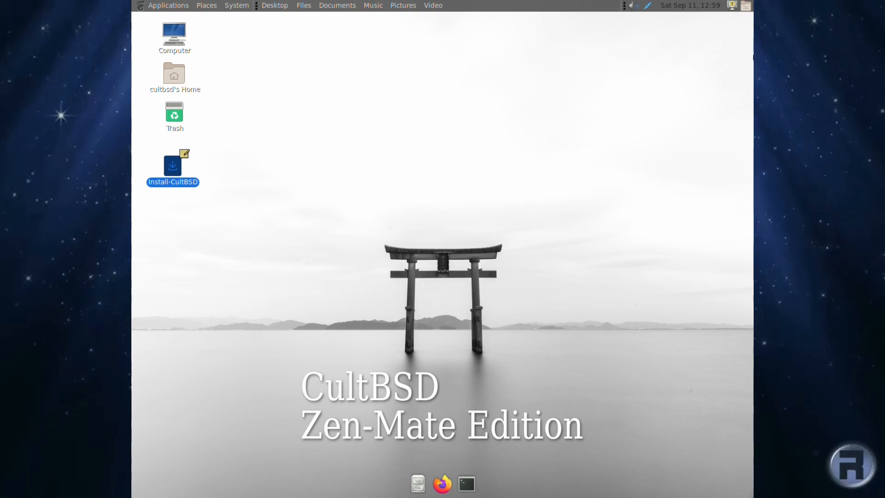
mouse_move(648, 6)
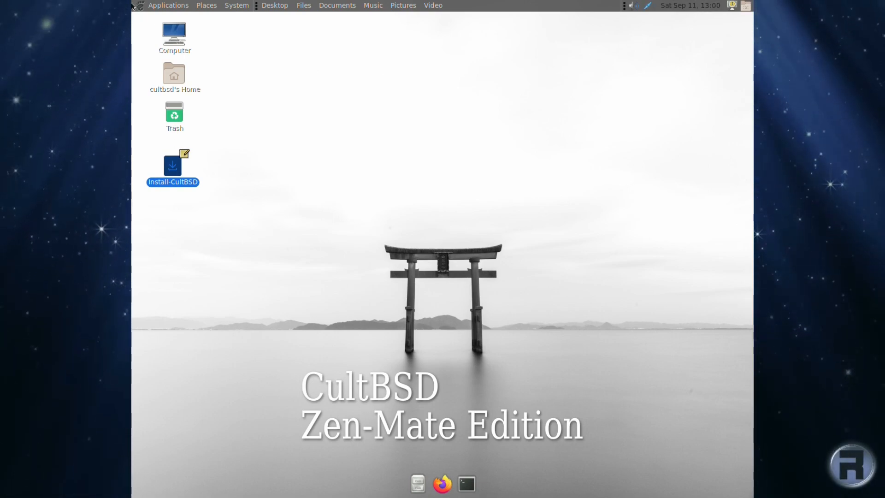
mouse_move(213, 13)
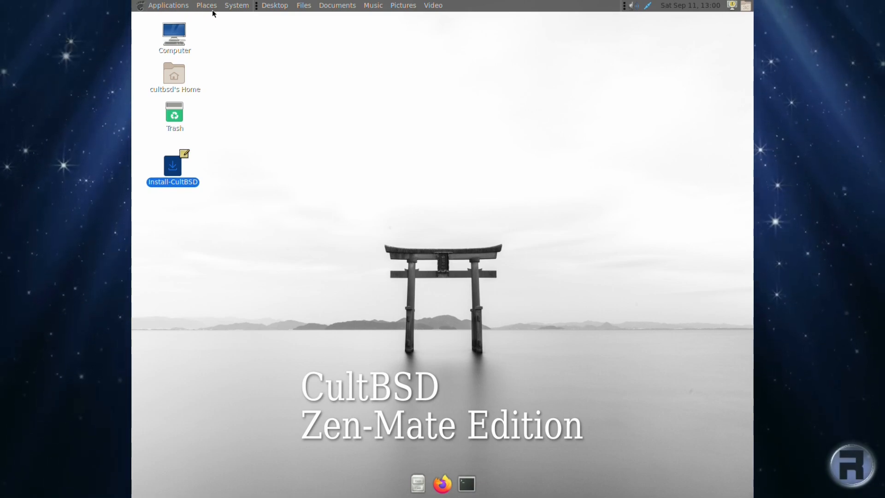
- Choose Shut Down... from the bottom of the System menu to get the shutdown prompt
left_click(236, 5)
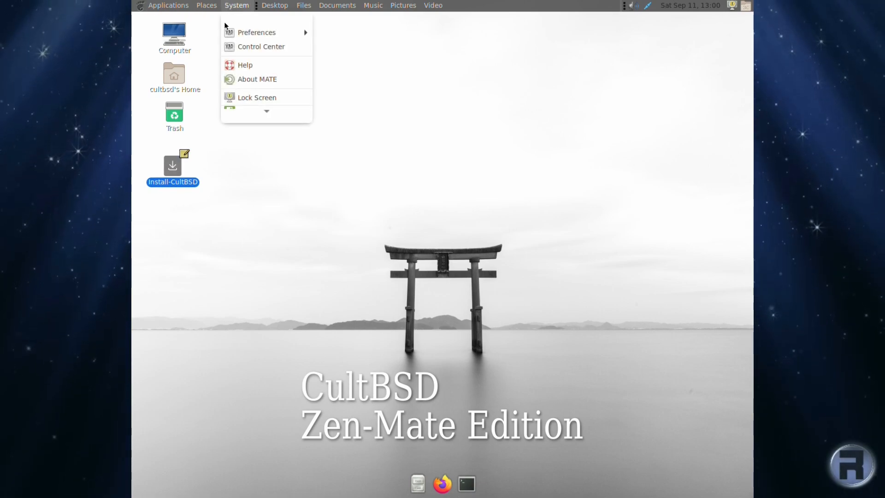
left_click(266, 111)
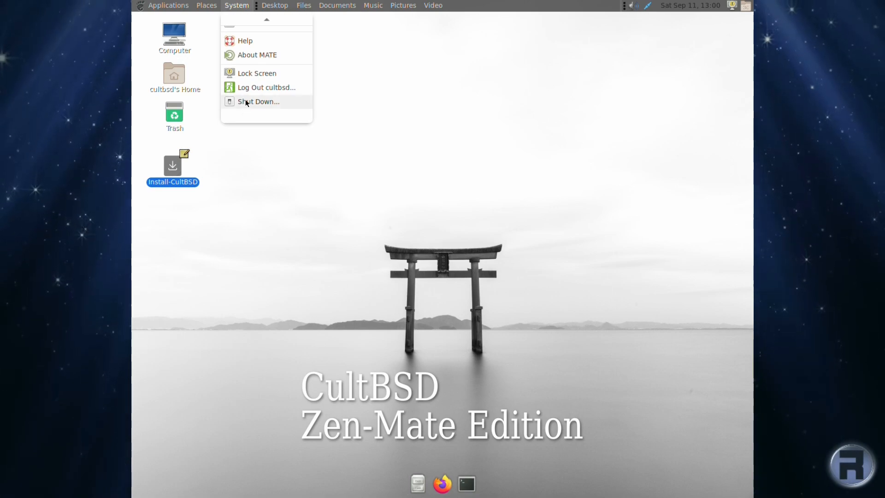
left_click(258, 101)
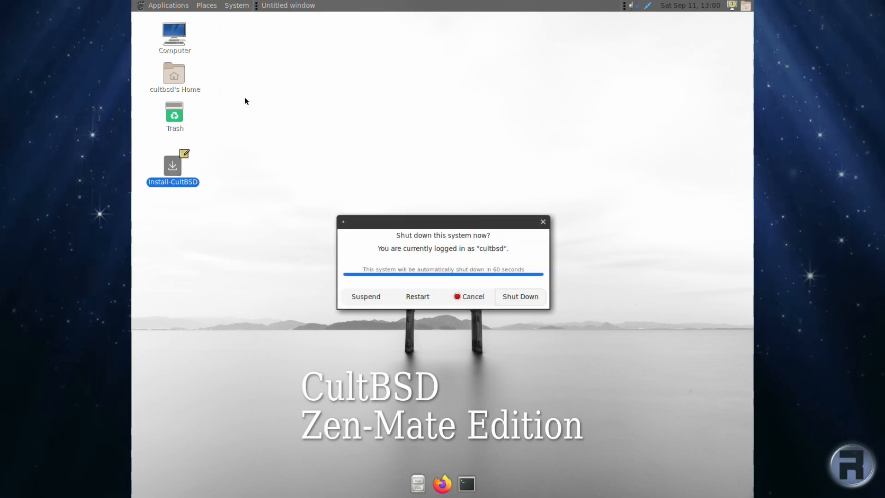